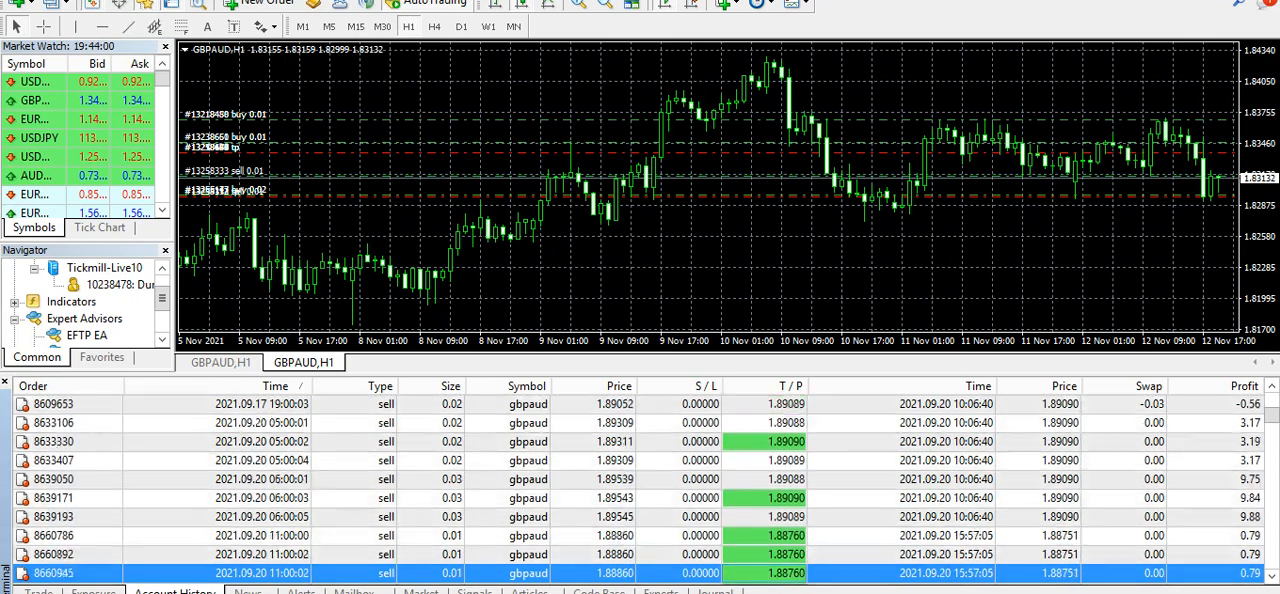
- Scroll the Account History list down to the 816.32 total profit line and select it
scroll(down, 3)
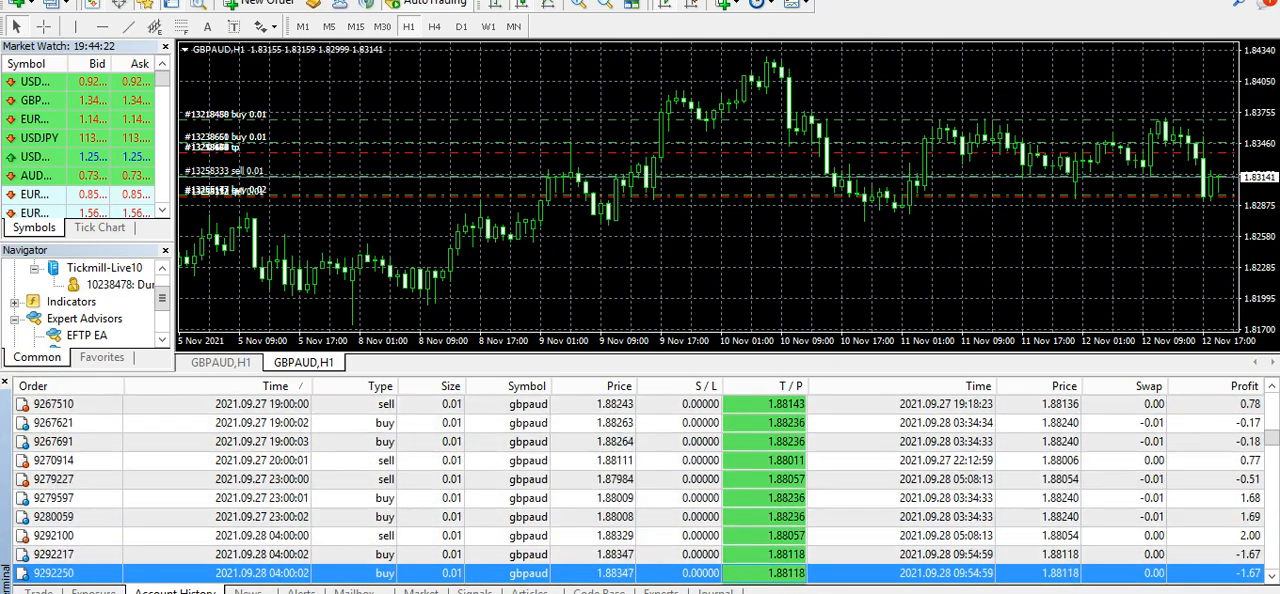
scroll(down, 3)
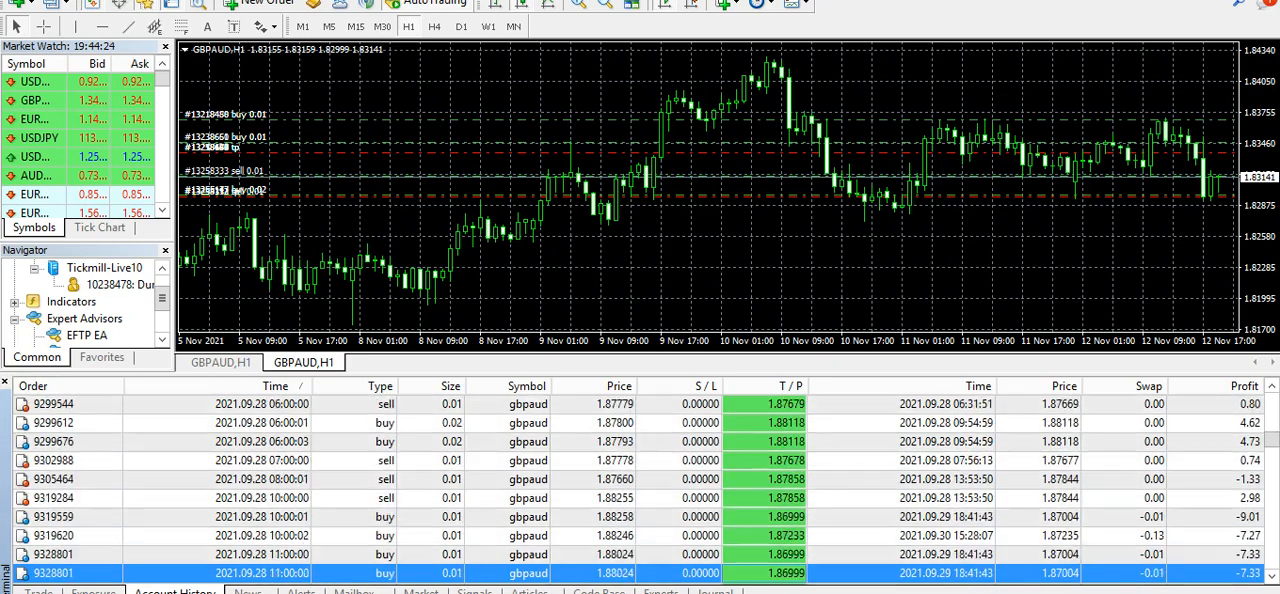
scroll(down, 3)
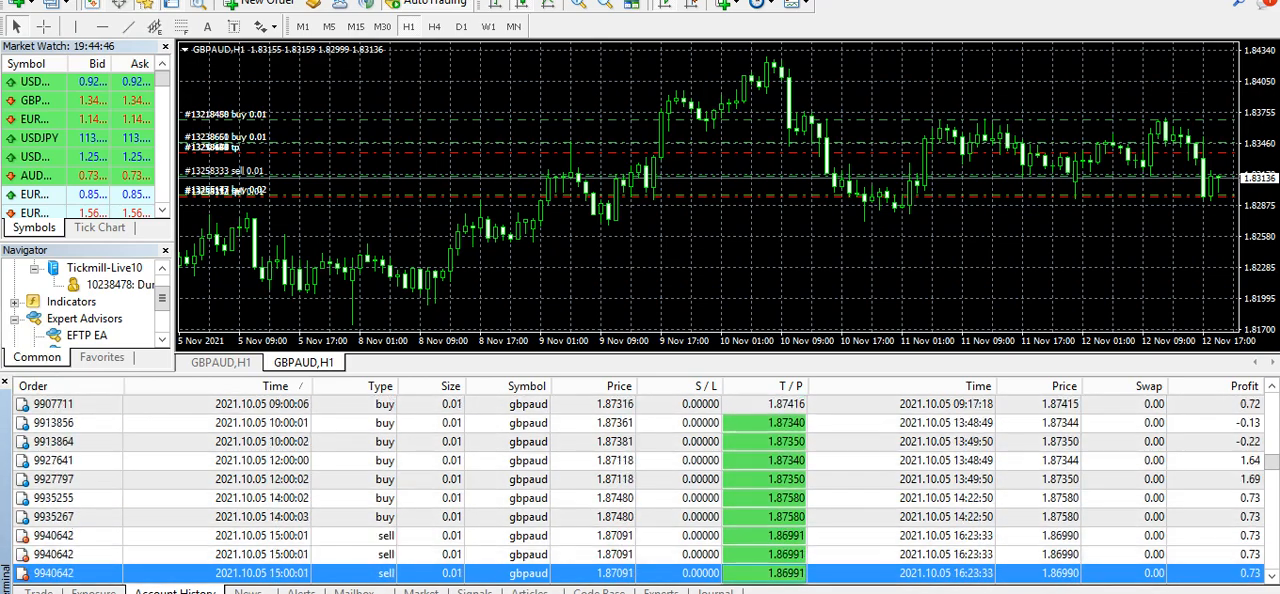
scroll(down, 3)
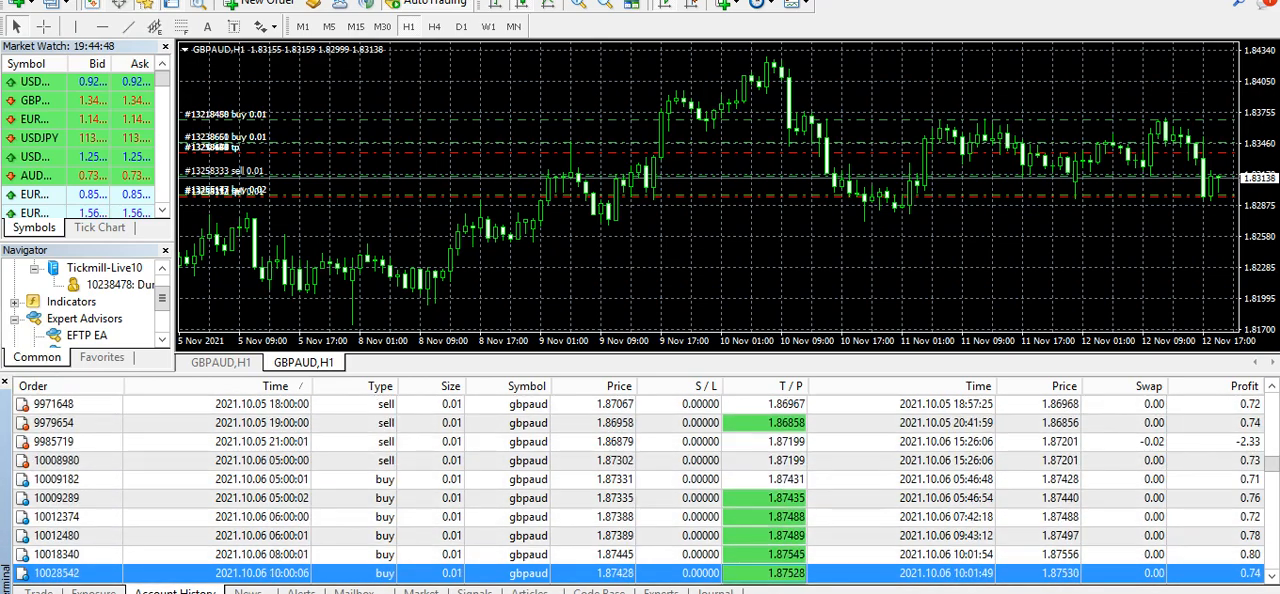
scroll(down, 3)
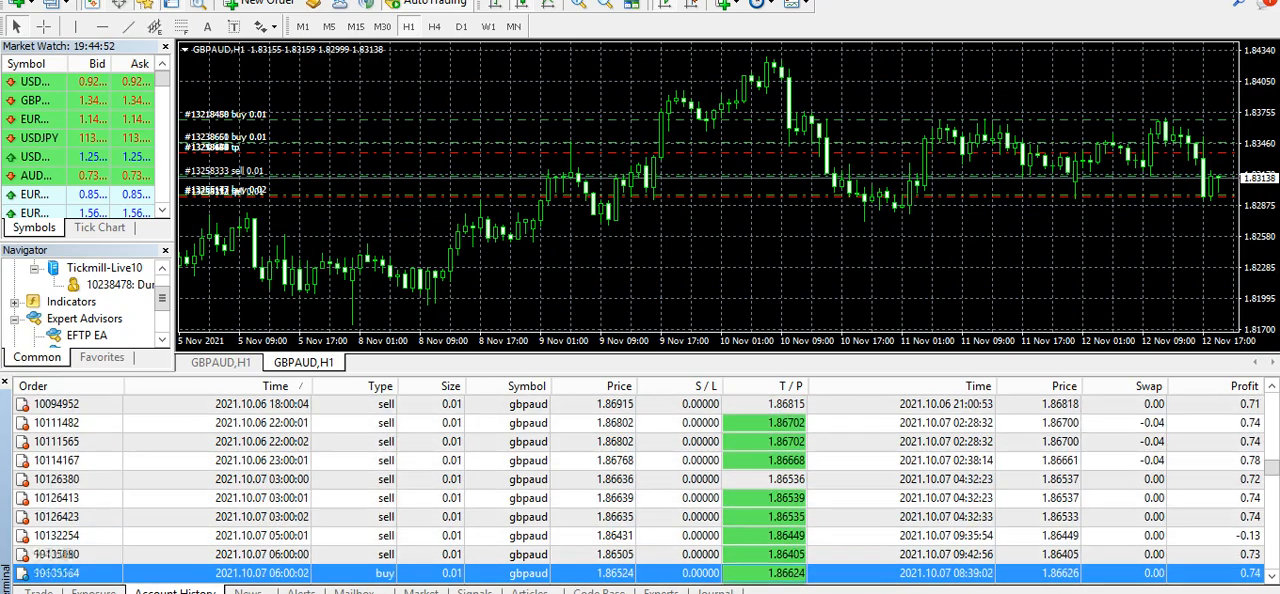
scroll(down, 3)
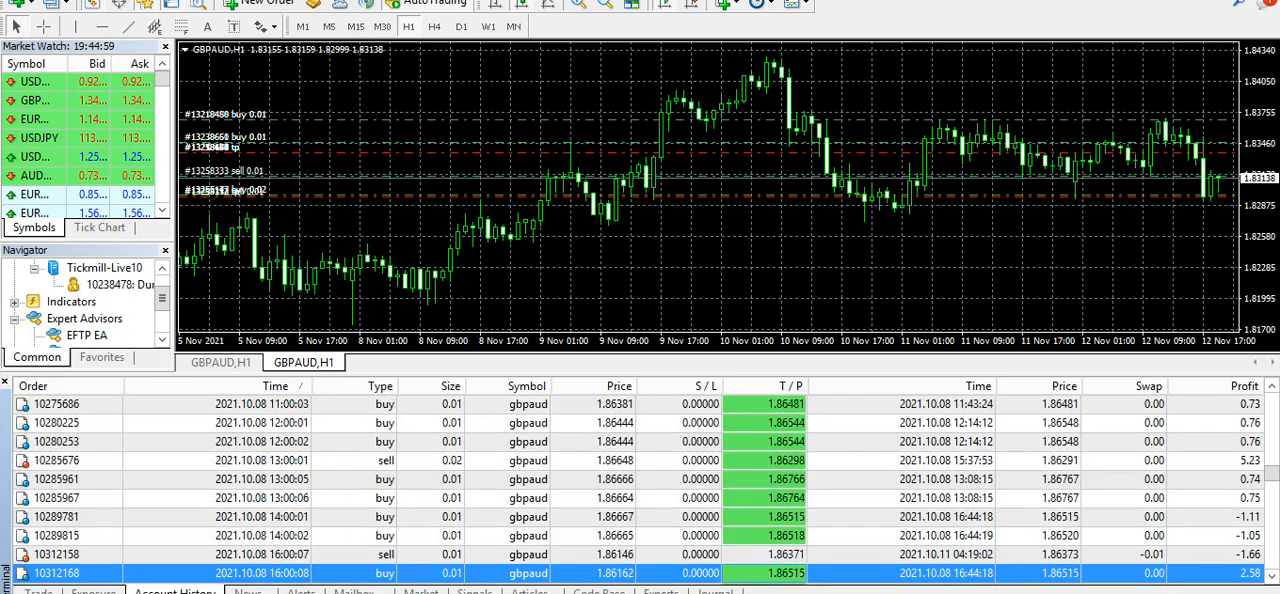
scroll(down, 3)
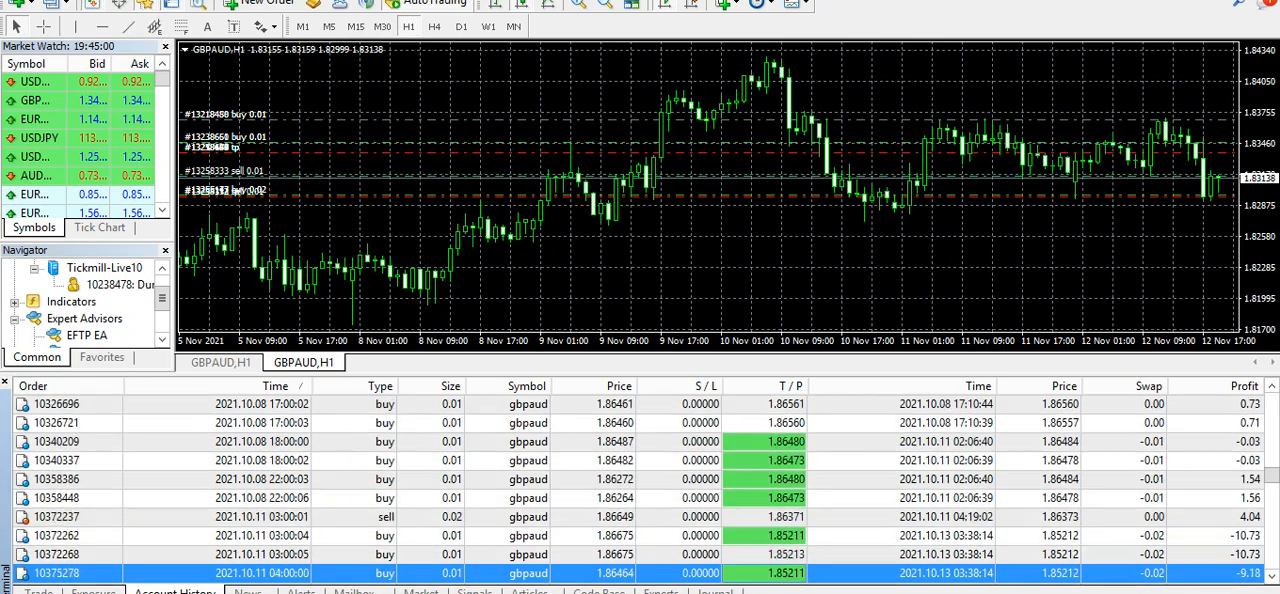
scroll(down, 3)
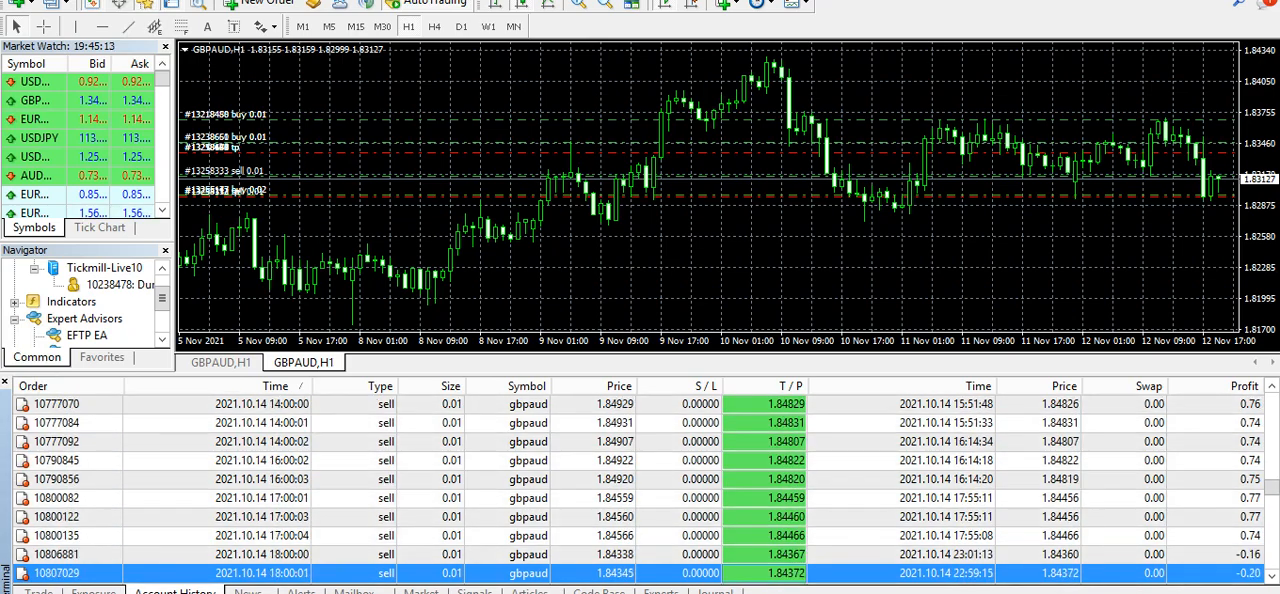
scroll(down, 3)
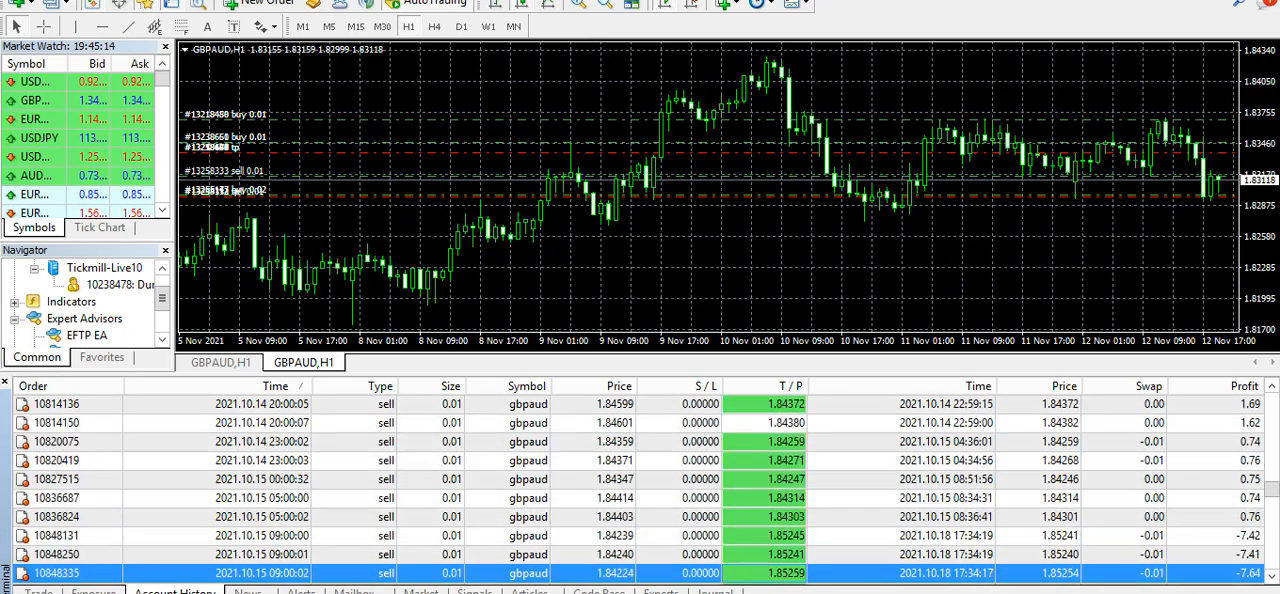
scroll(down, 3)
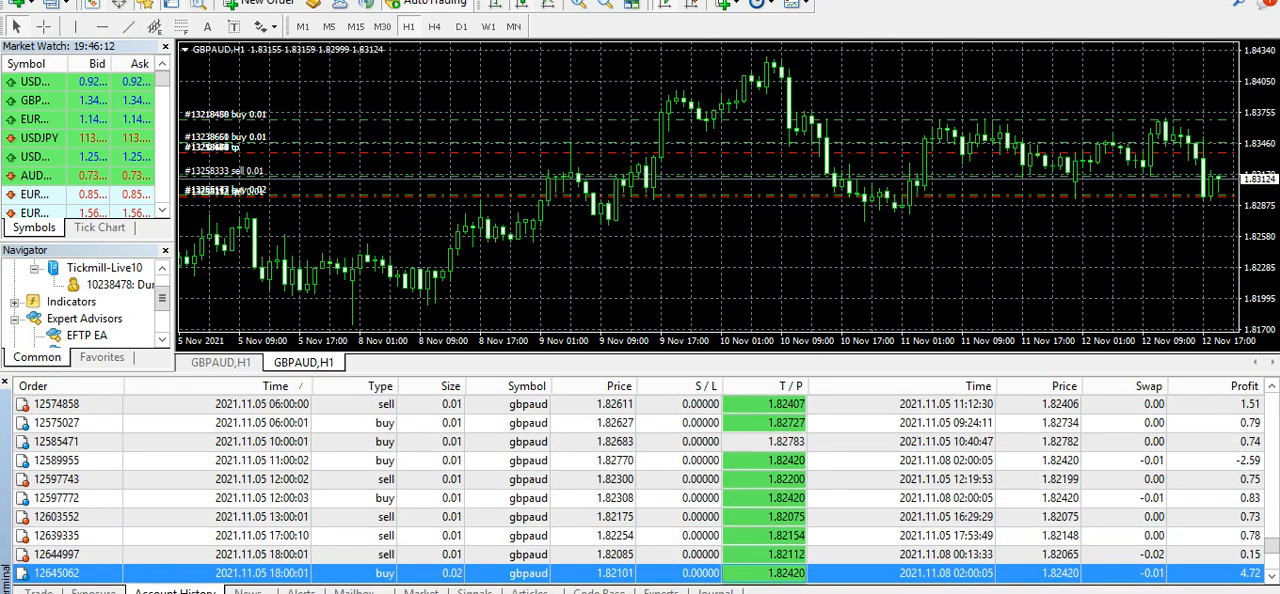
scroll(down, 3)
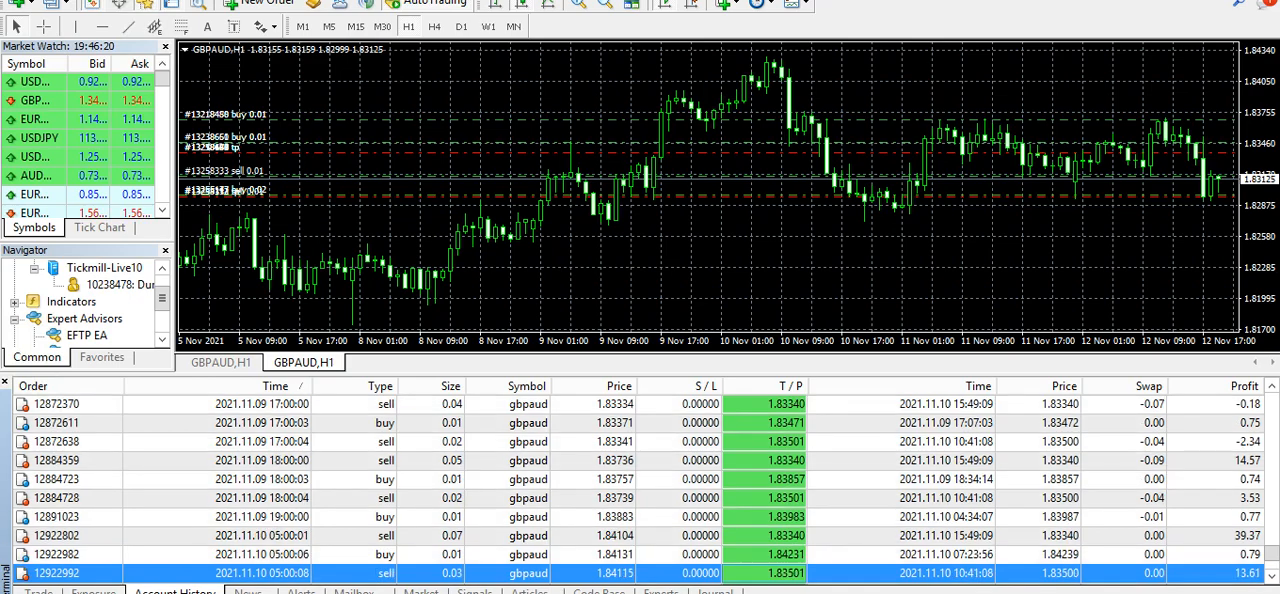
scroll(down, 3)
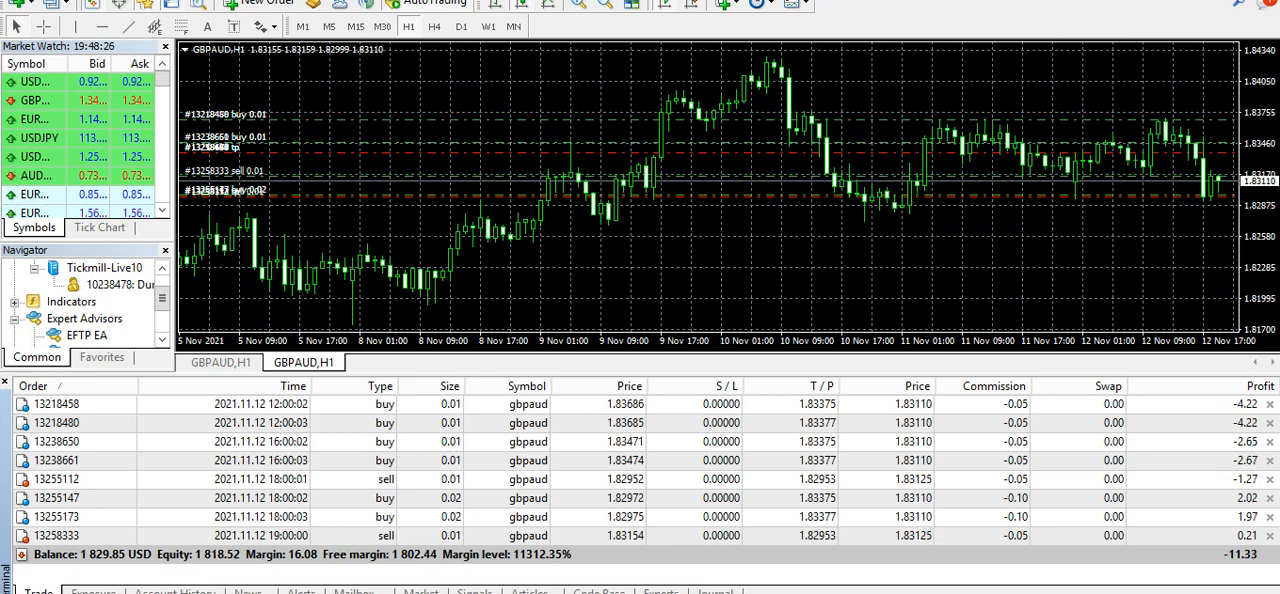
click(174, 591)
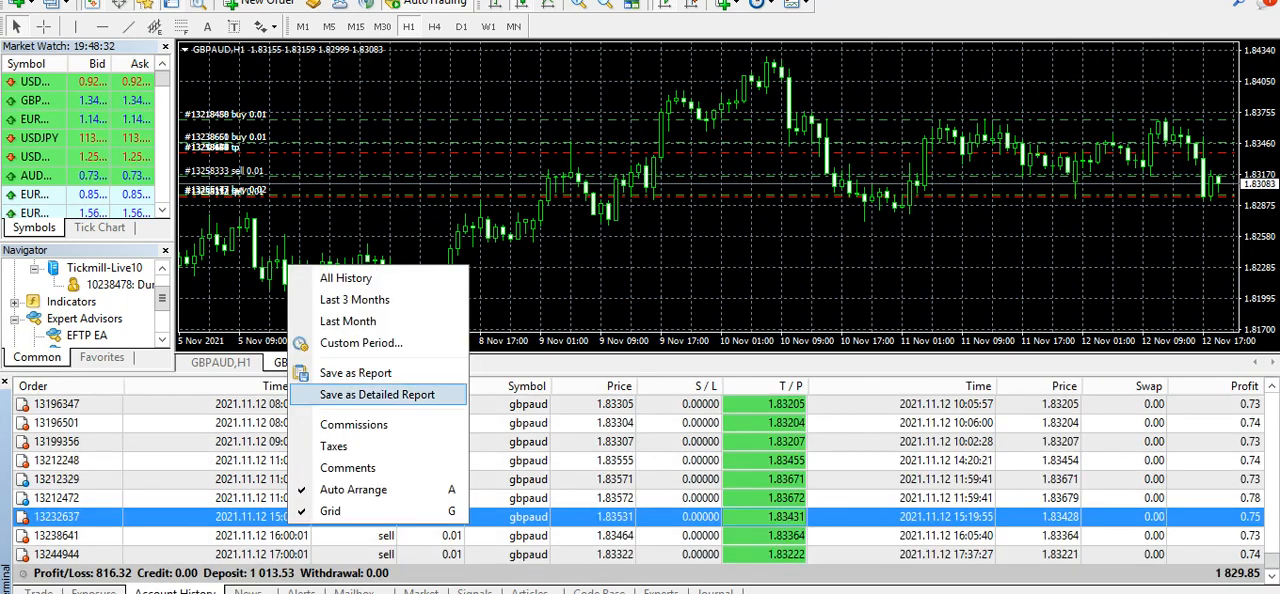
- Save the detailed report as the HTML file 'TicEFTP-13Sept-12Nov' on the Desktop
click(377, 394)
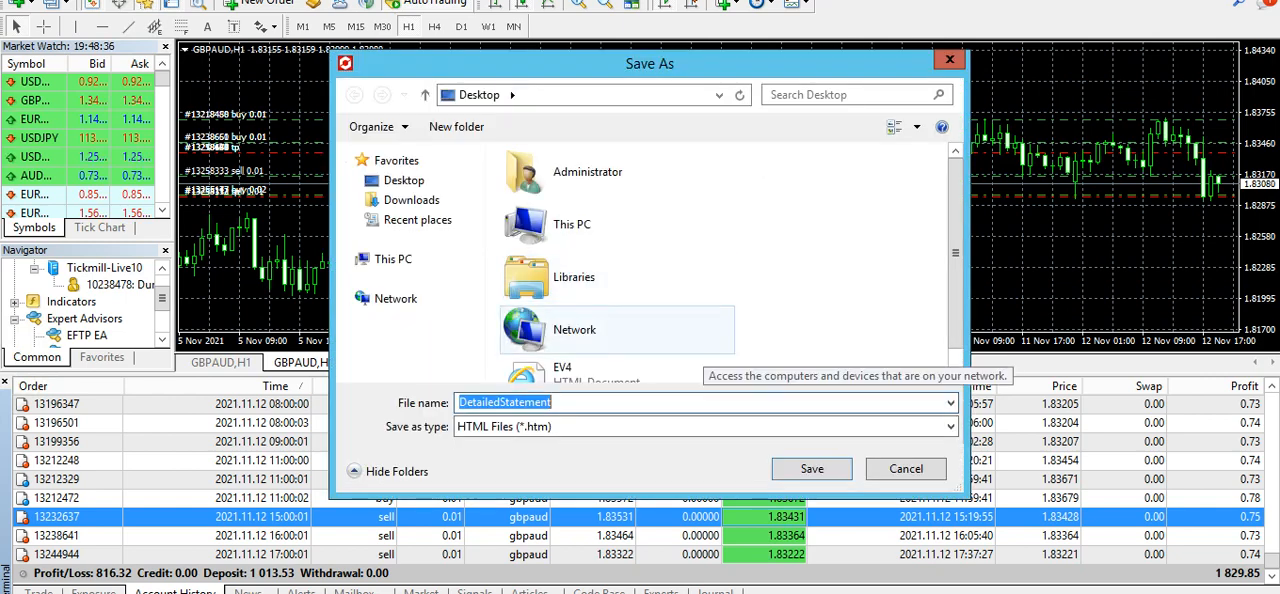
text(T)
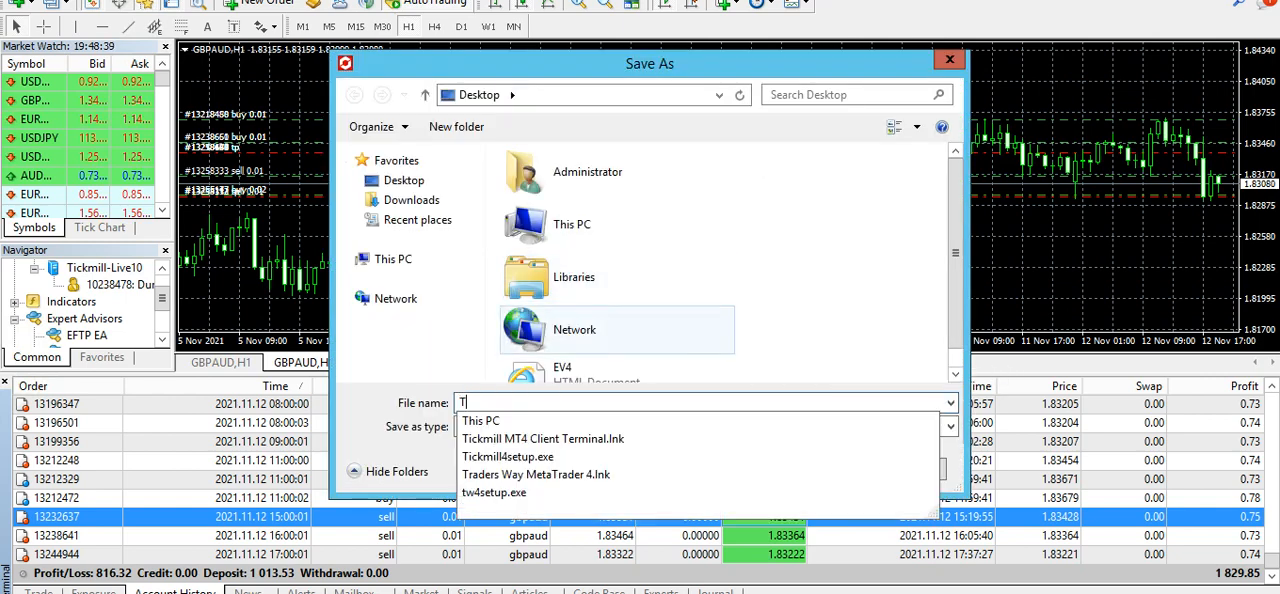
text(ickmill-)
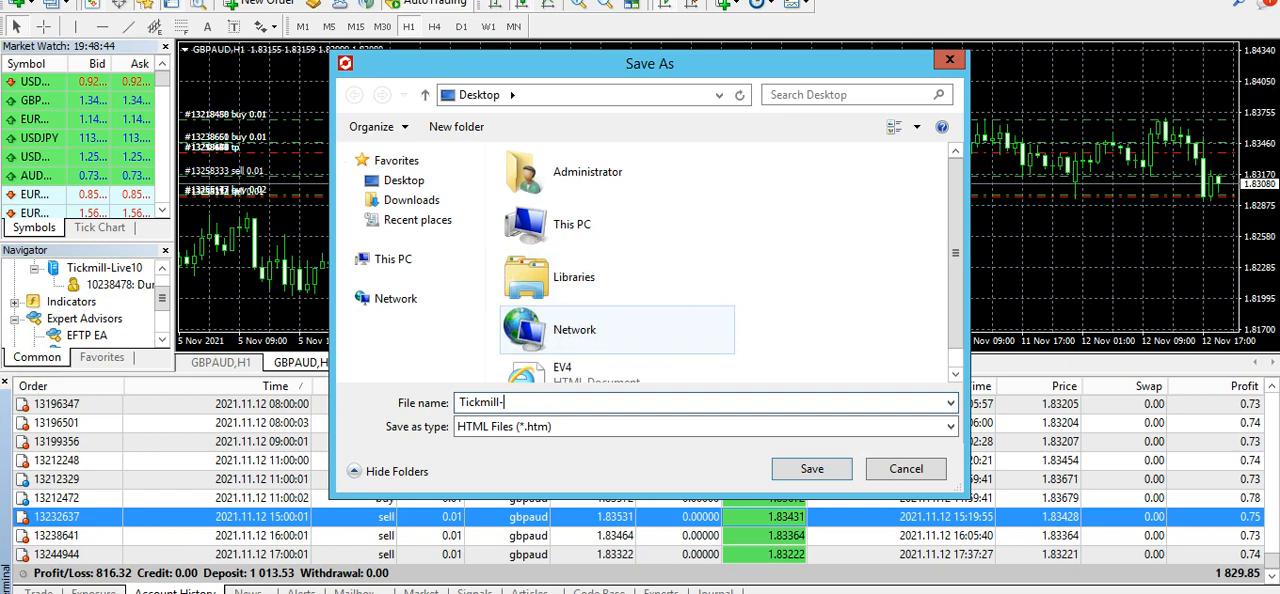
text(EFTP)
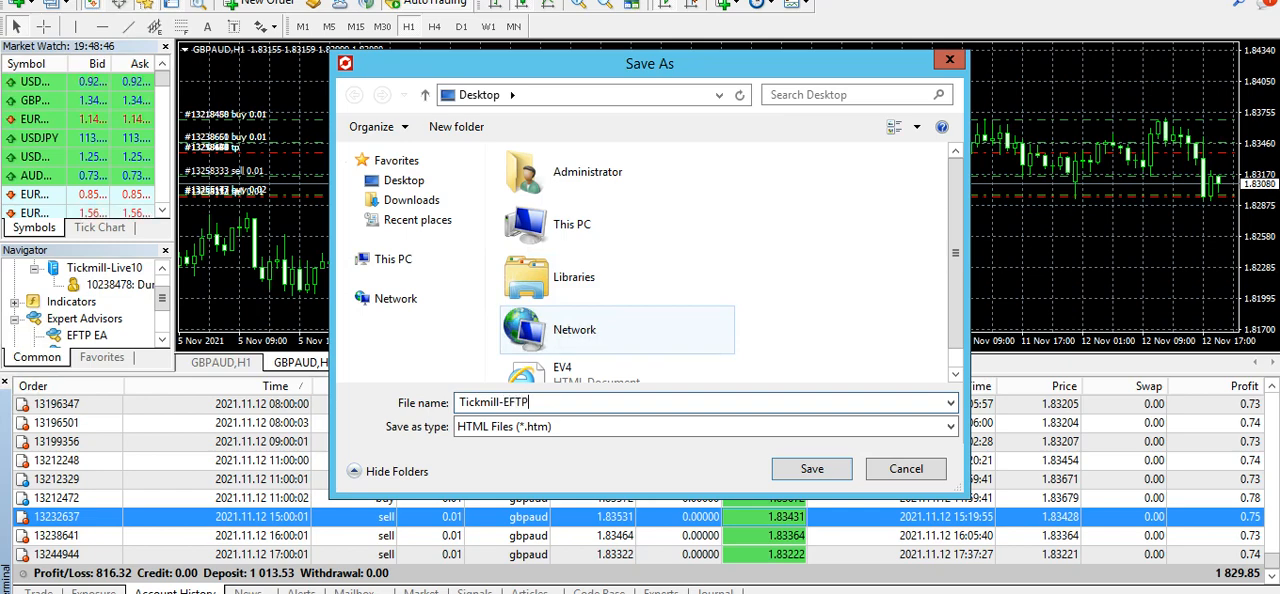
text(-13)
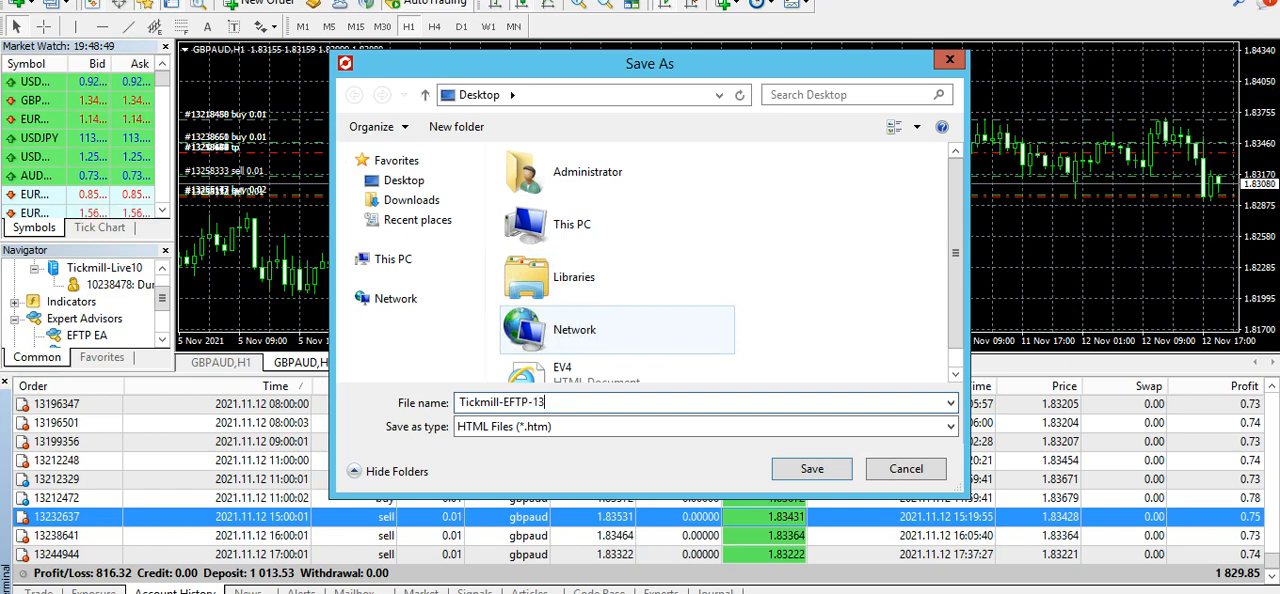
text(Sept-)
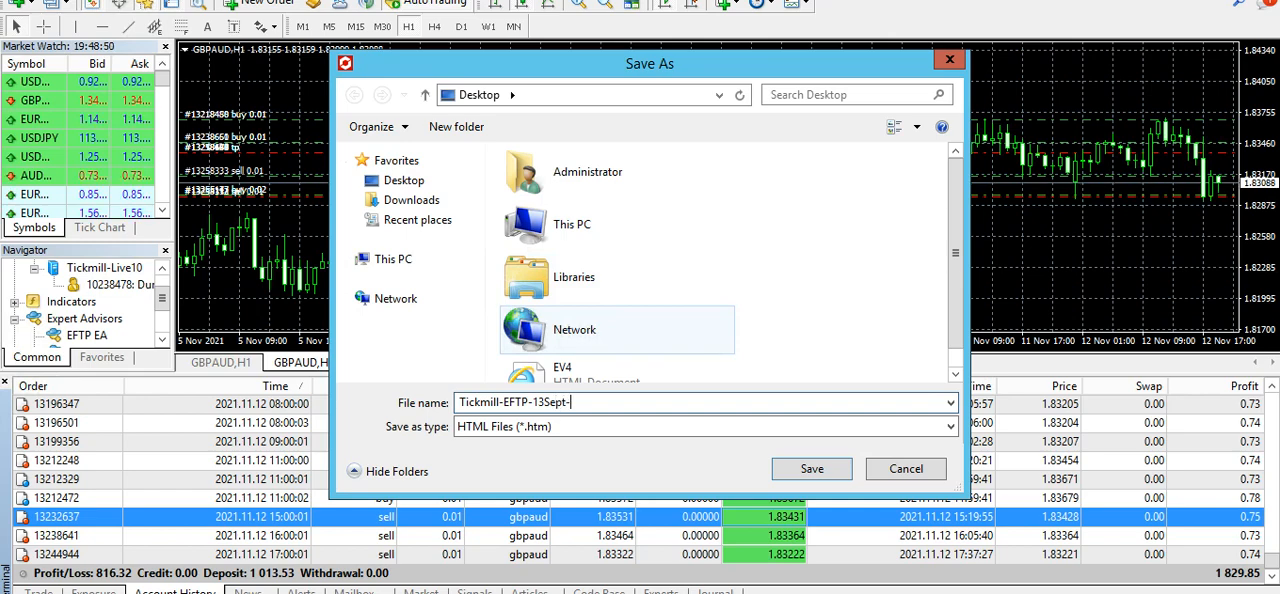
text(12Nov)
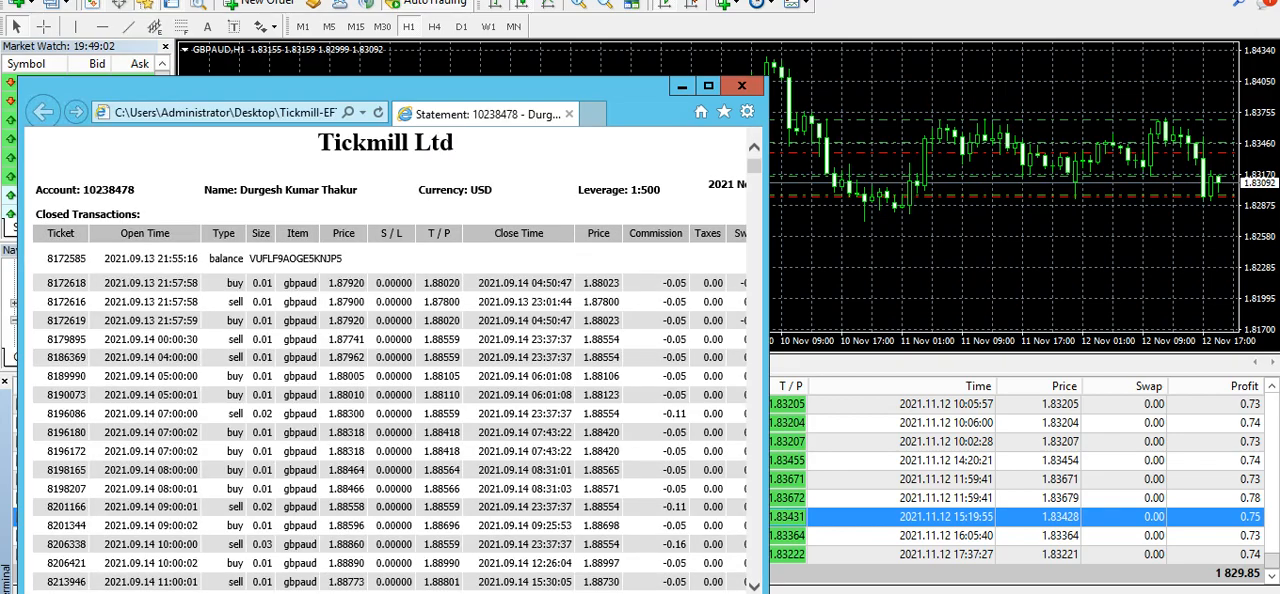
mouse_move(708, 85)
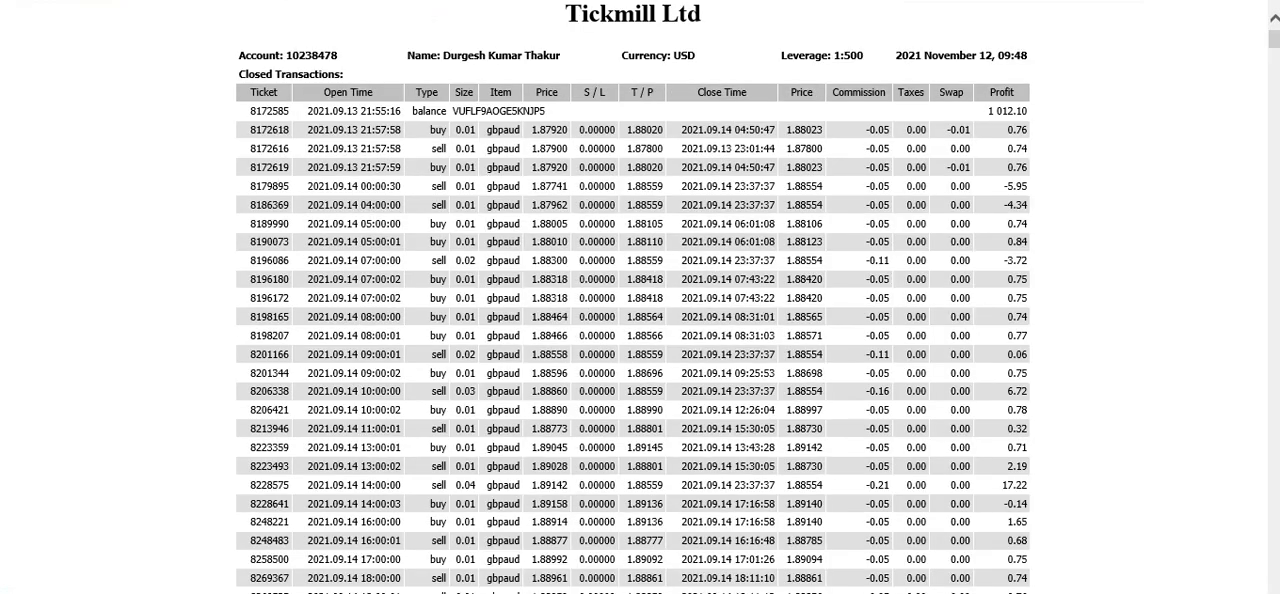
- Scroll the Closed Transactions table from late September to the 11 November 2021 GBPAUD trades
scroll(down, 3)
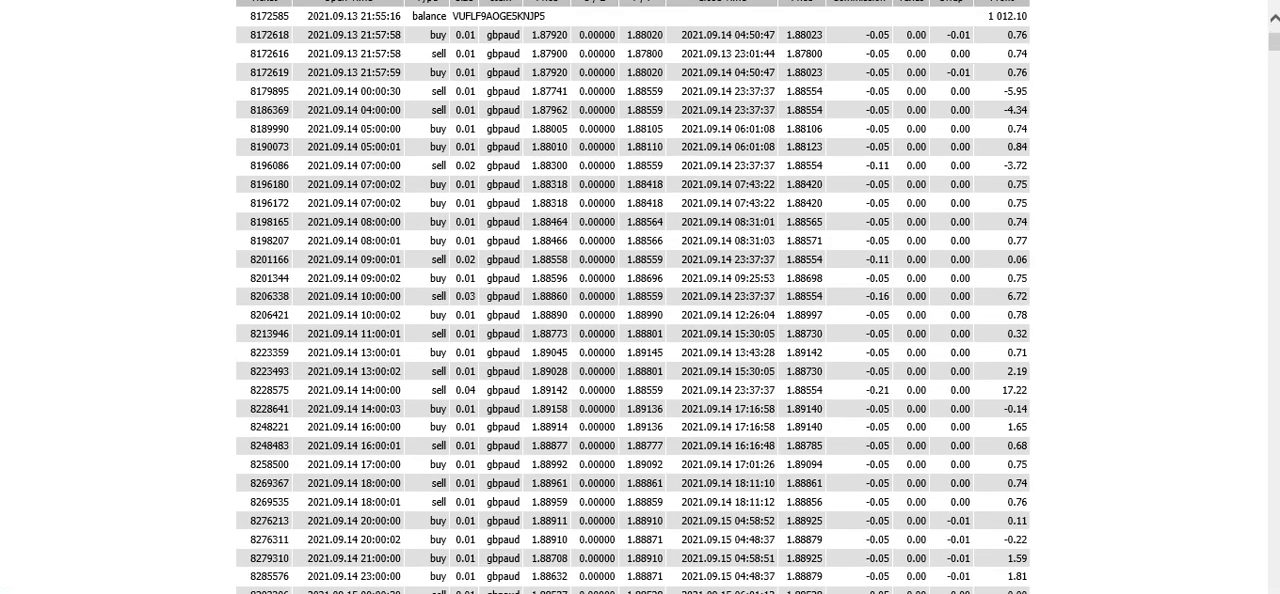
scroll(down, 3)
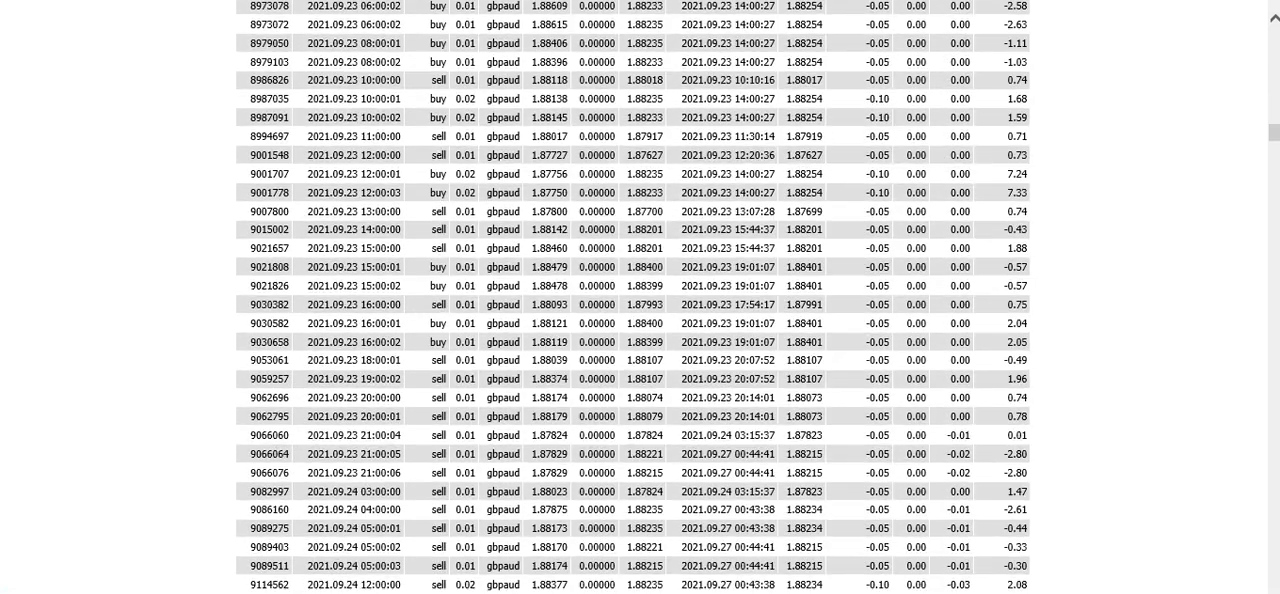
scroll(down, 3)
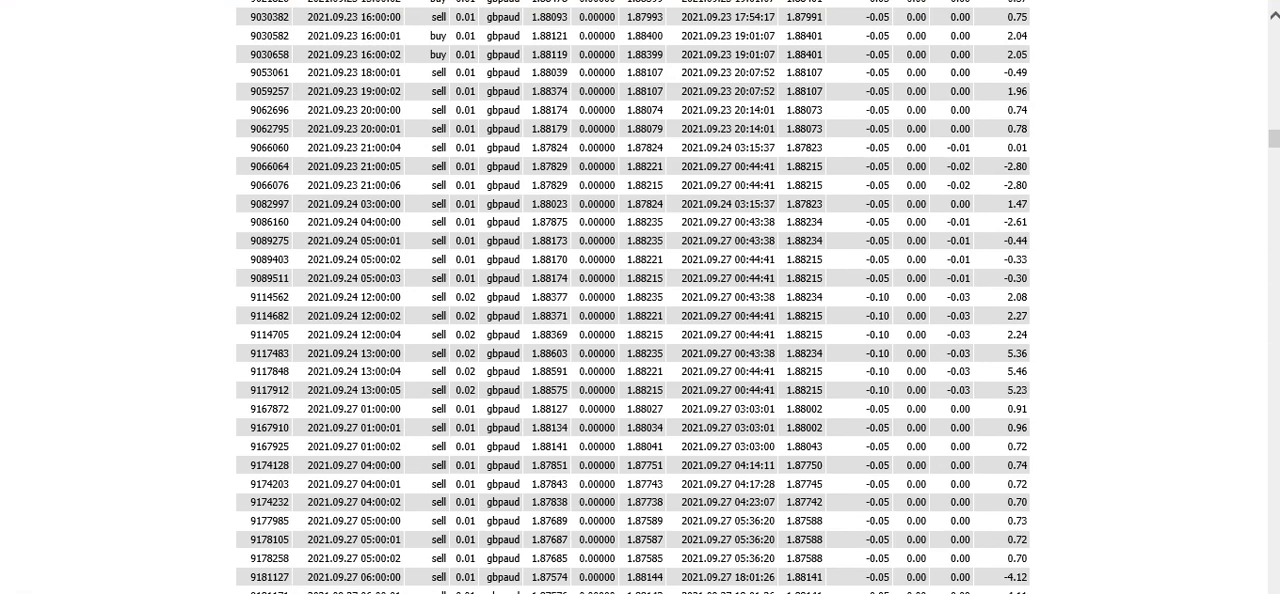
scroll(down, 3)
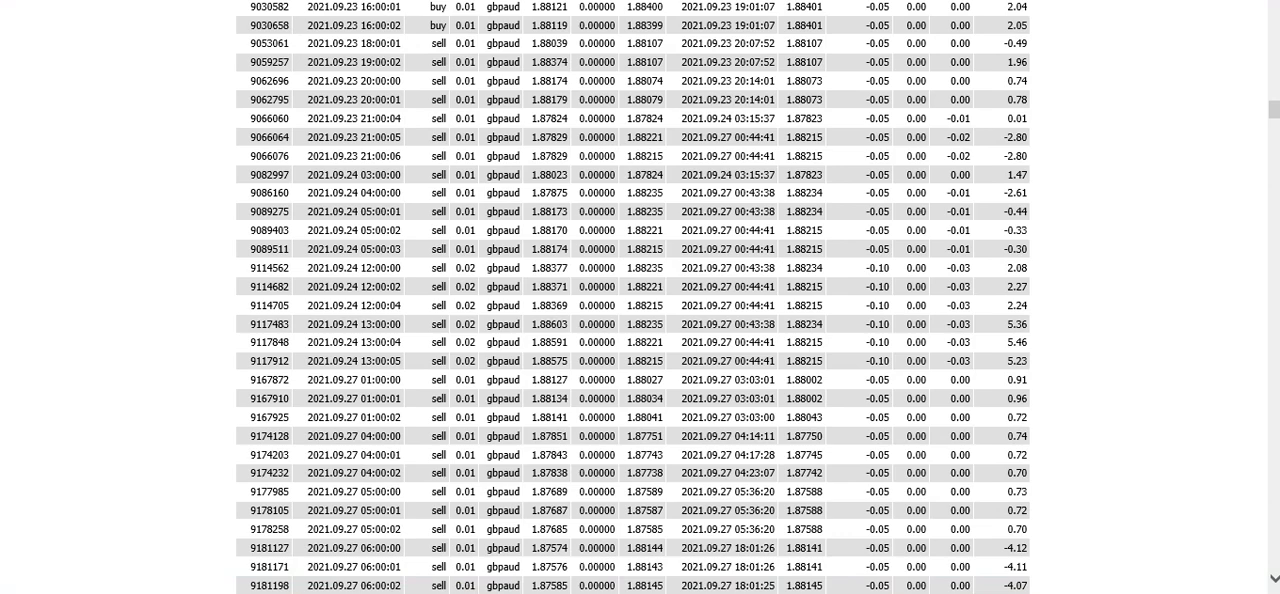
scroll(down, 3)
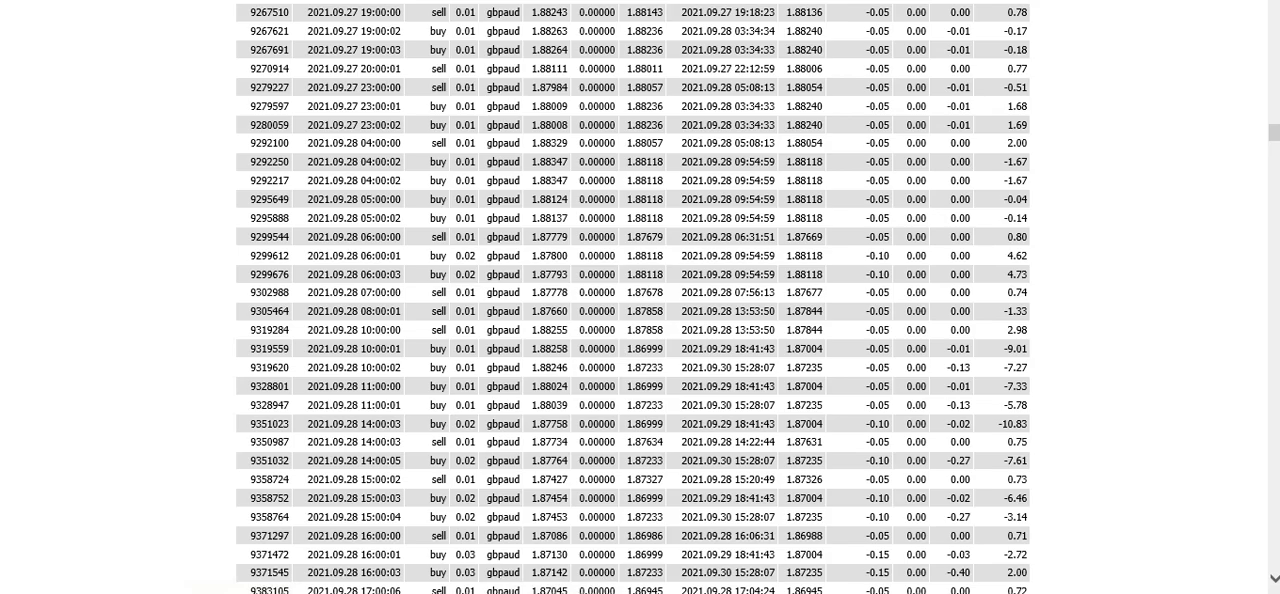
scroll(down, 3)
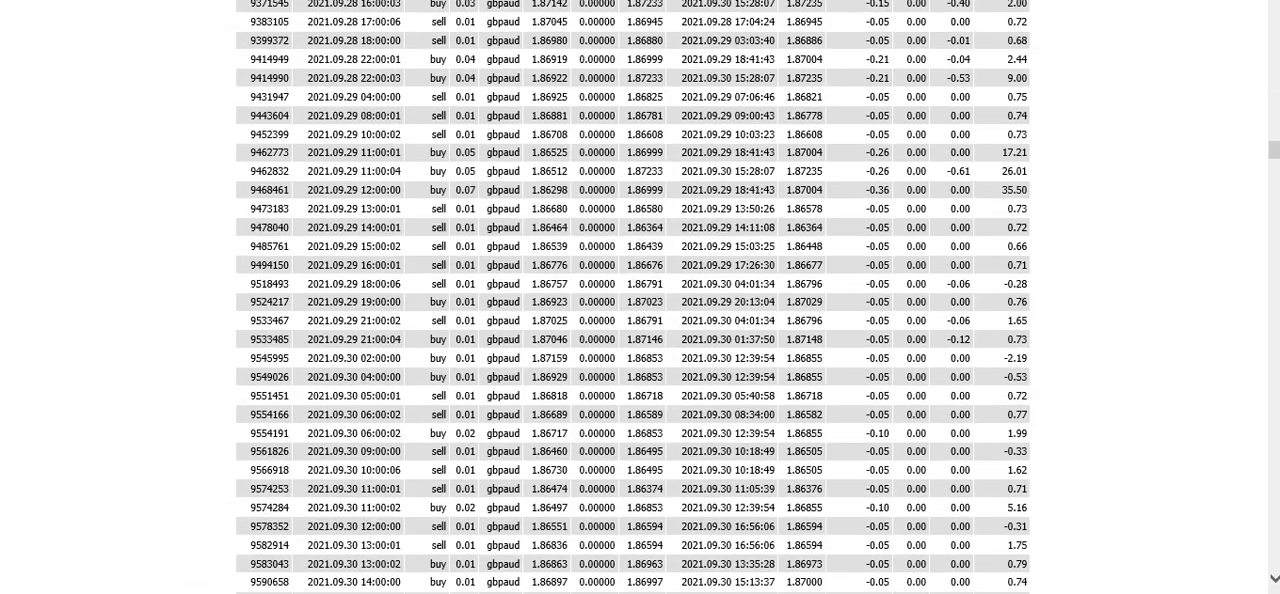
scroll(down, 3)
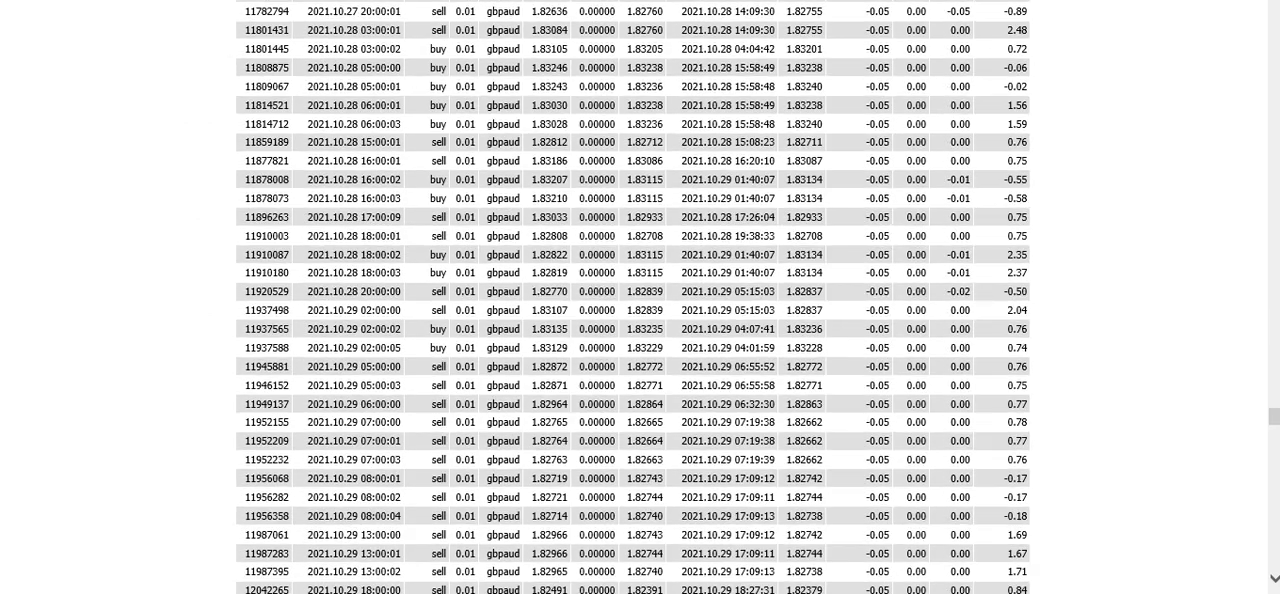
scroll(down, 3)
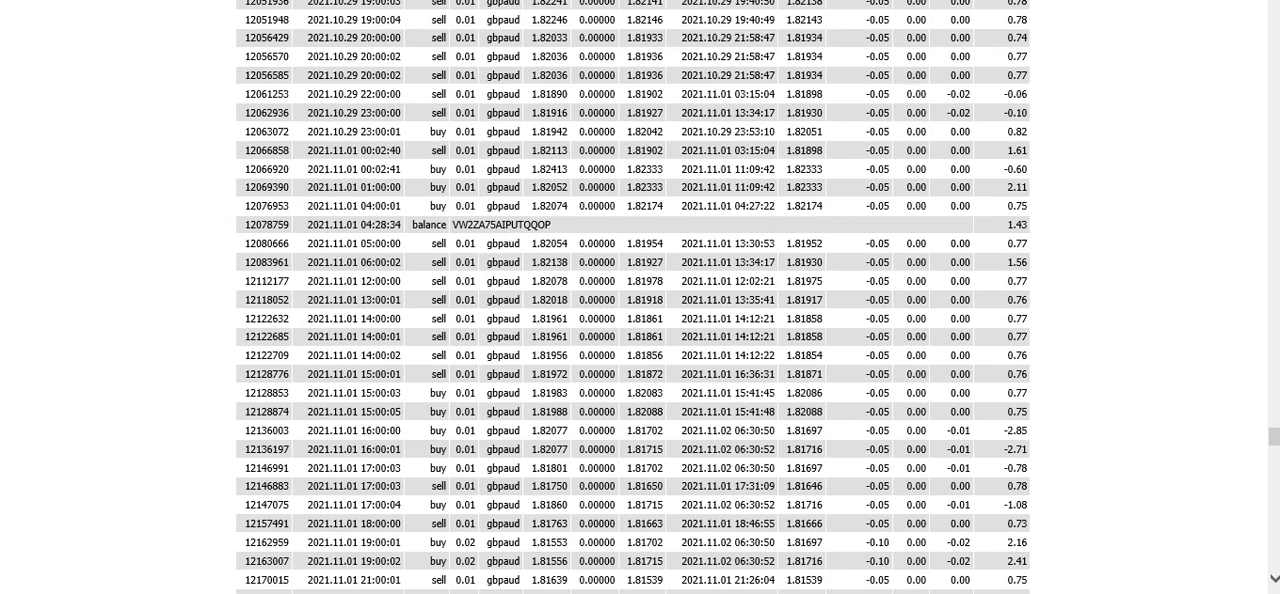
scroll(down, 3)
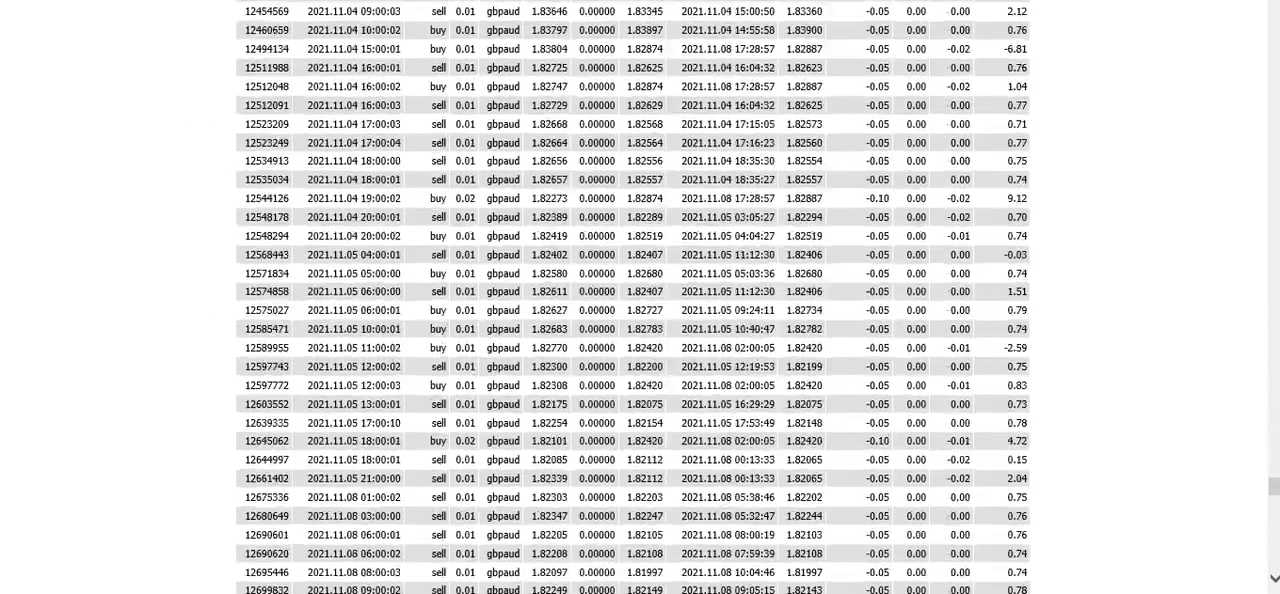
scroll(down, 3)
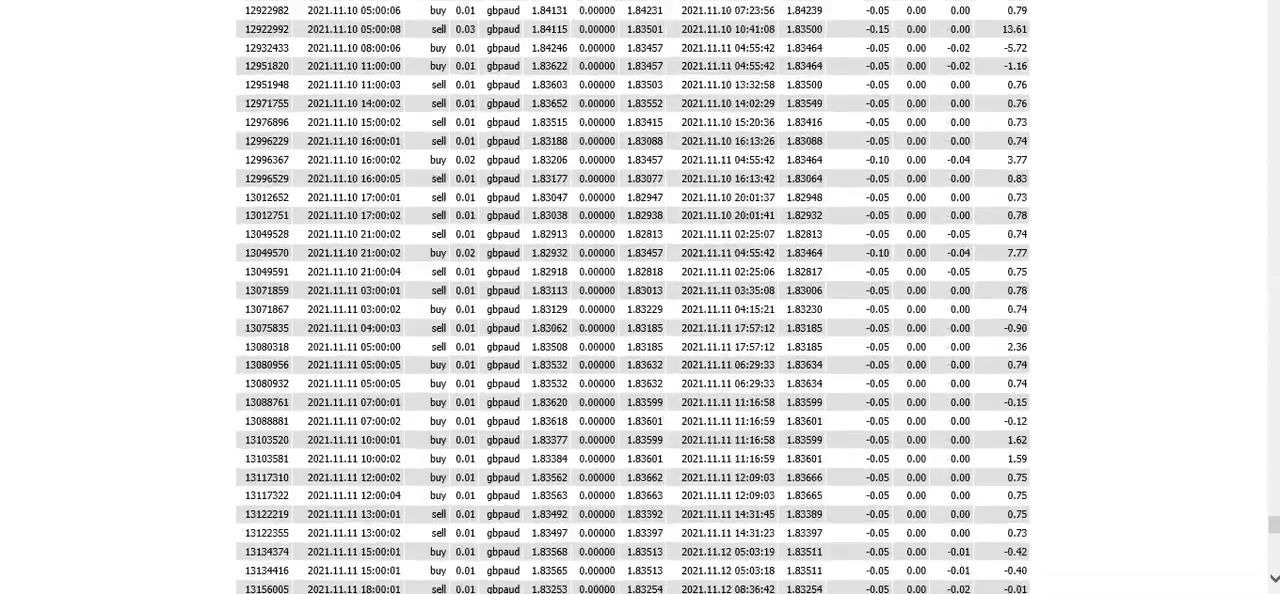
- Scroll to the Summary, balance graph and statistics showing 940 trades and 816.32 net profit
scroll(down, 3)
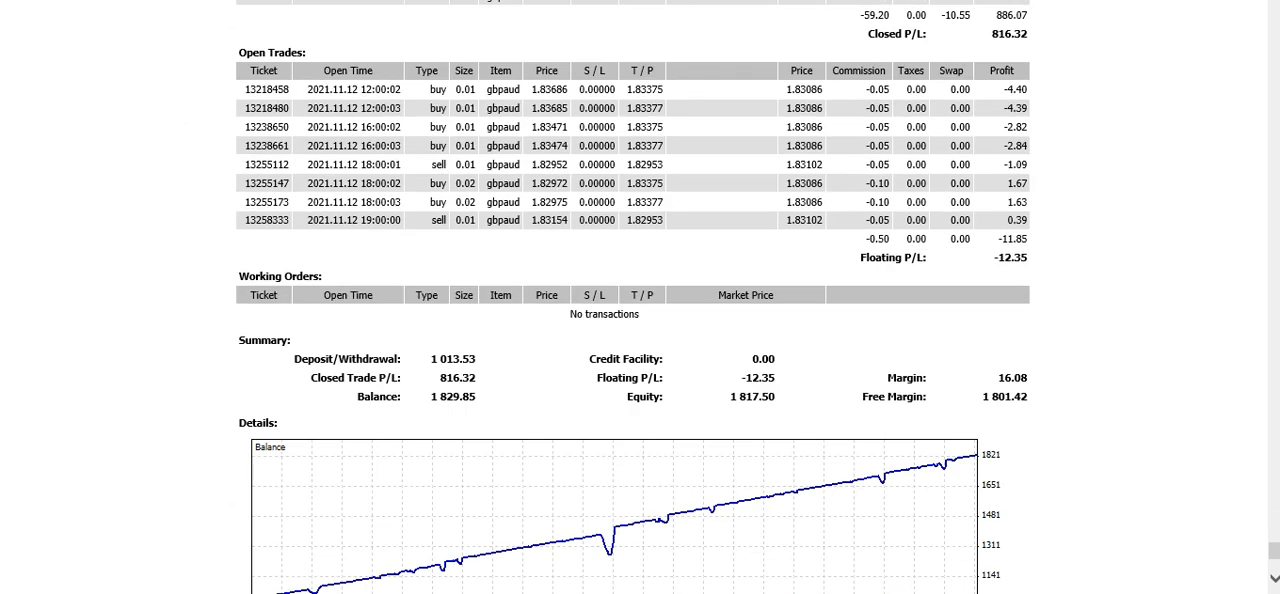
scroll(down, 3)
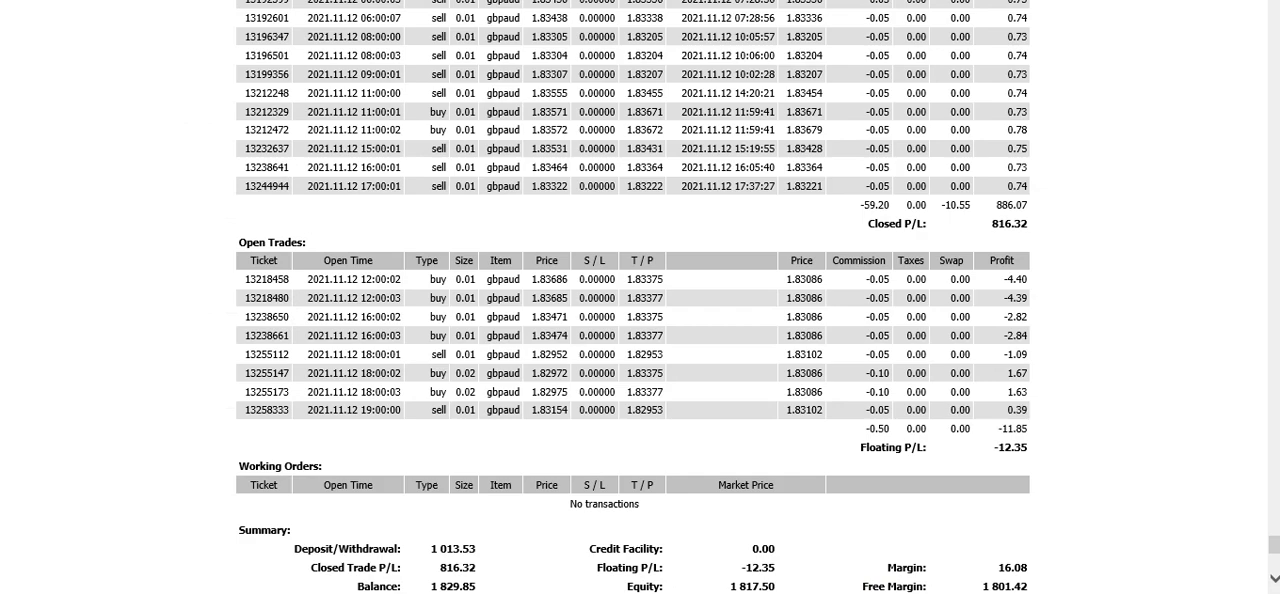
scroll(down, 3)
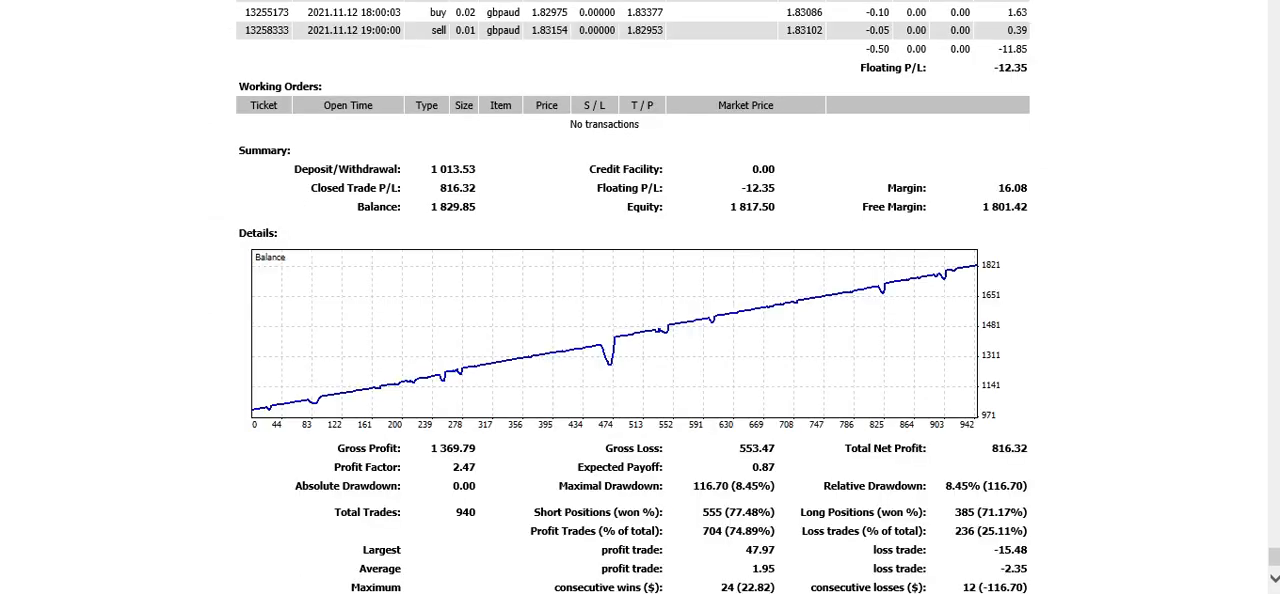
scroll(down, 3)
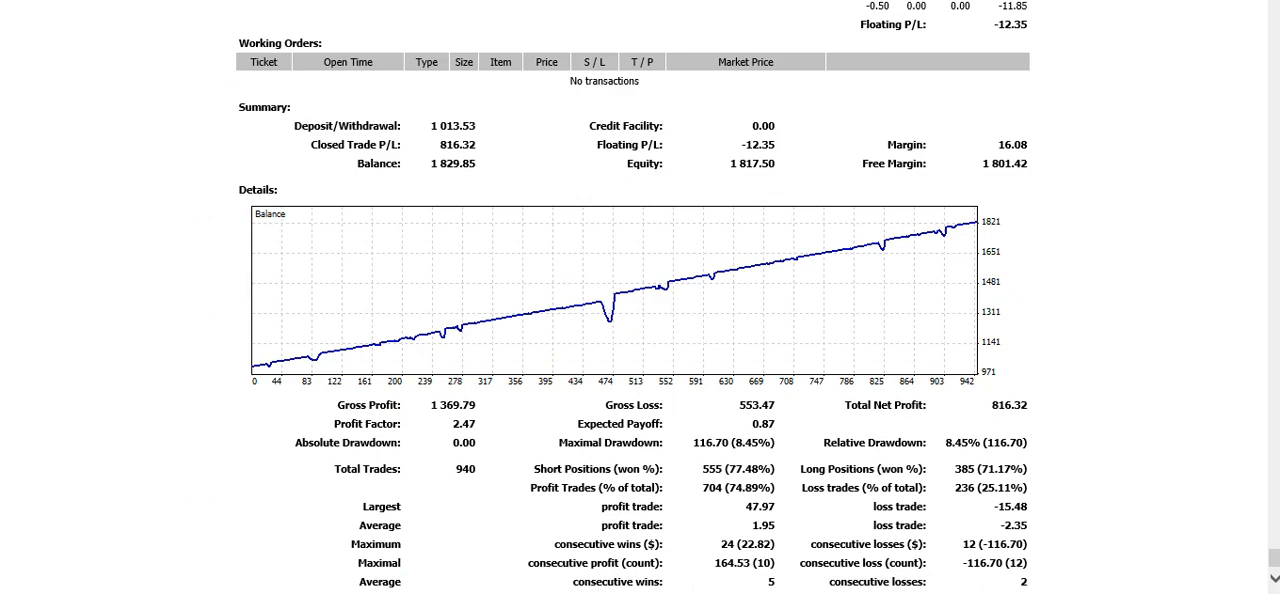